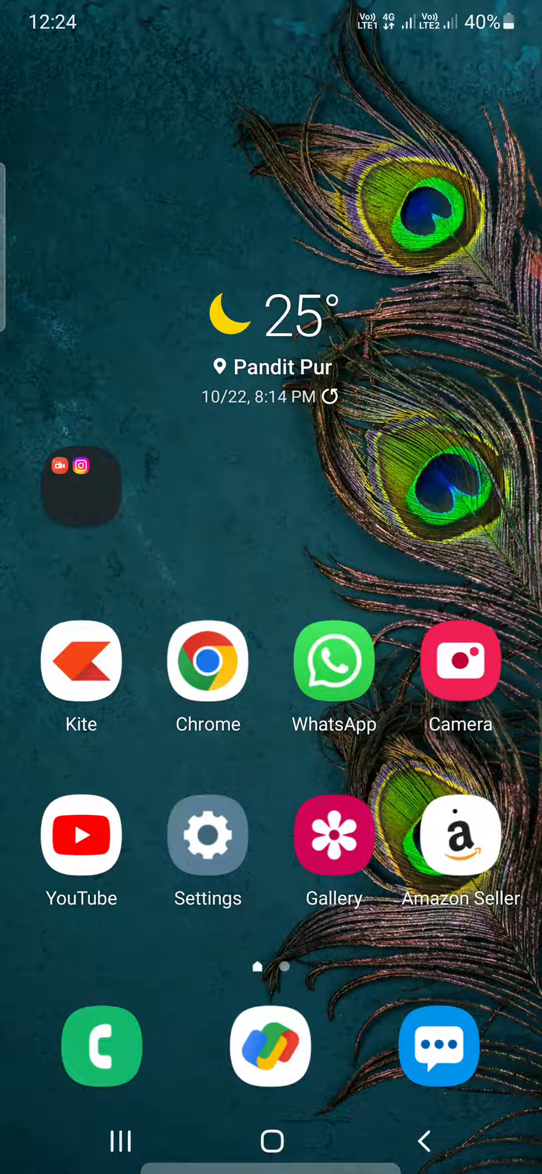
Launch Settings from the home screen and scroll the main menu down to General management.
left_click(207, 835)
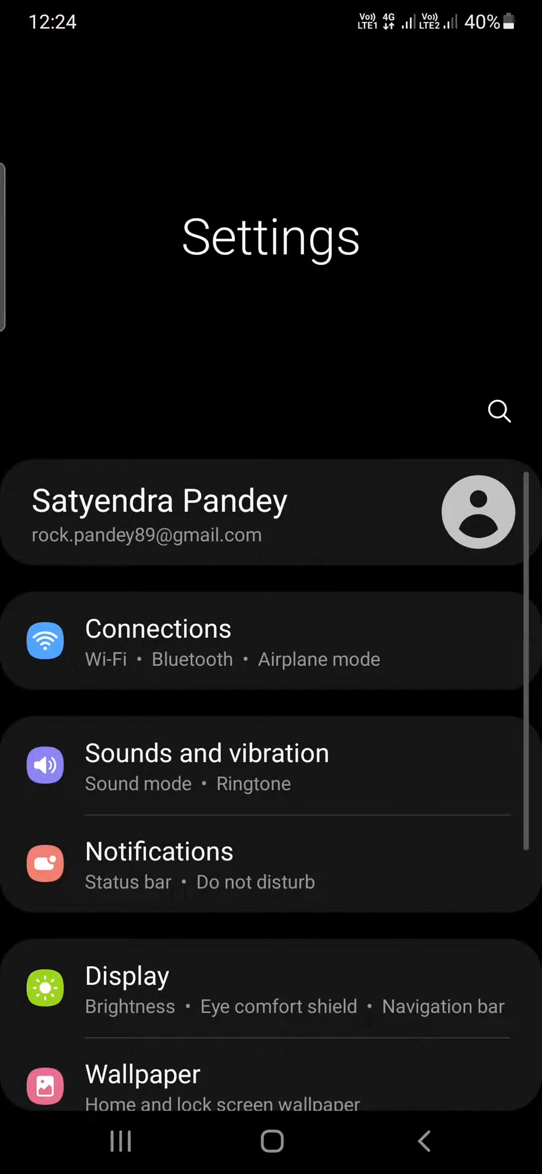
scroll("down", 3)
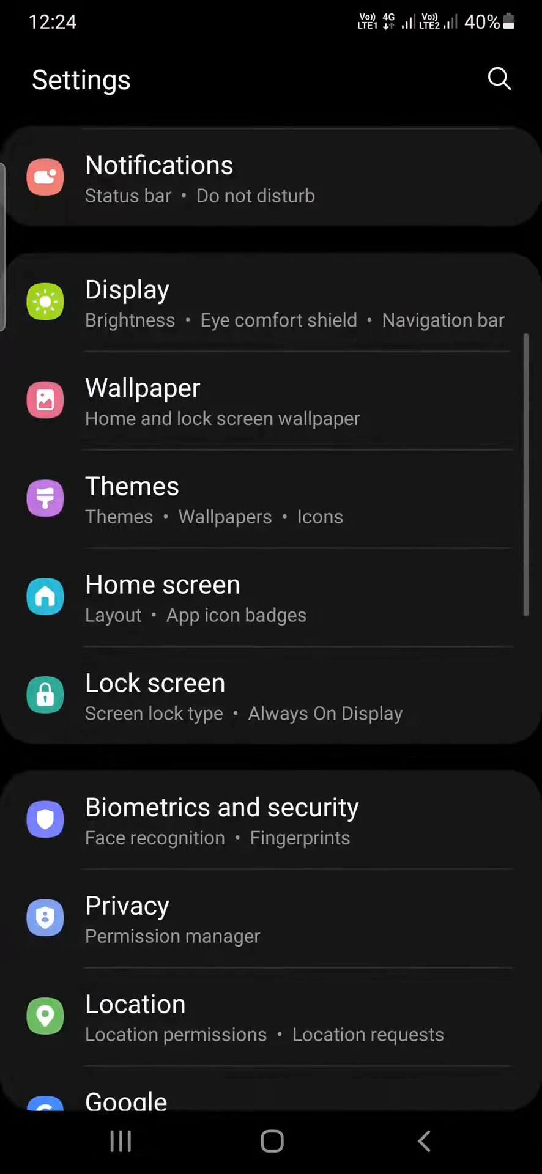
scroll("down", 3)
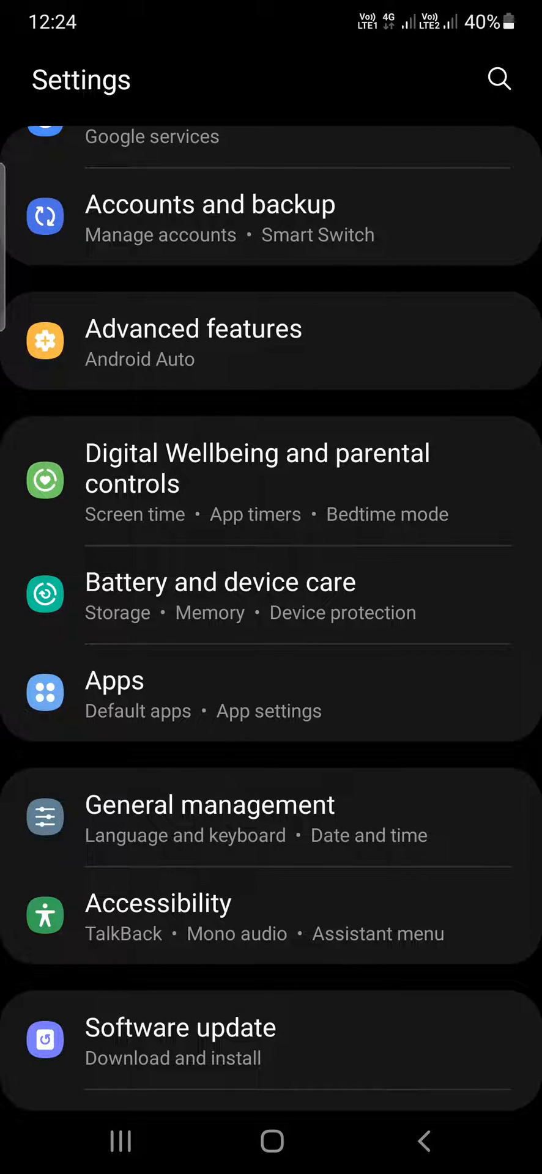
Navigate through Battery and device care and Battery to the Background usage limits screen.
left_click(220, 596)
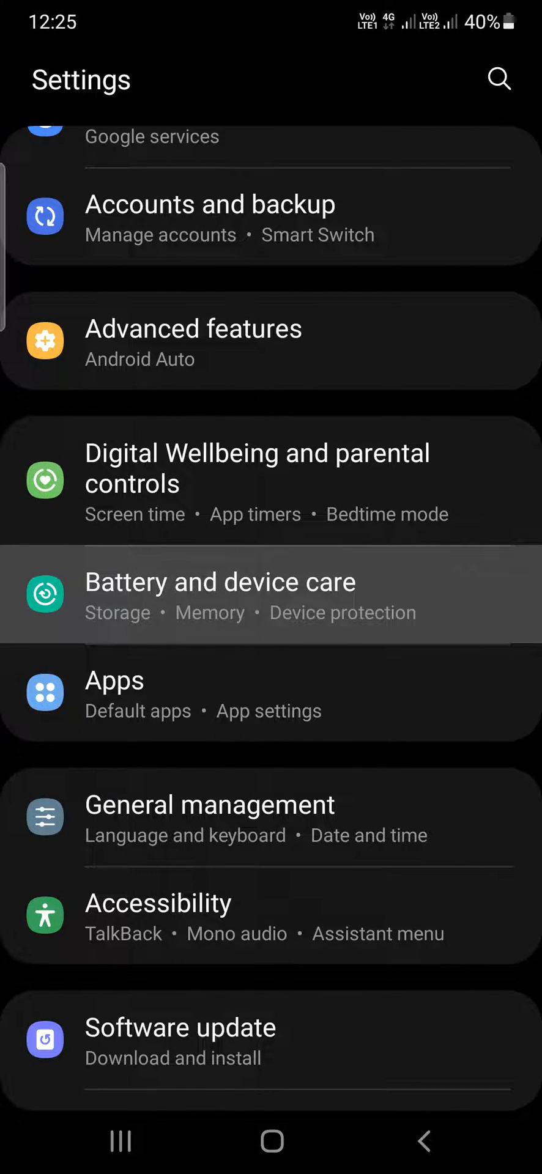
left_click(220, 594)
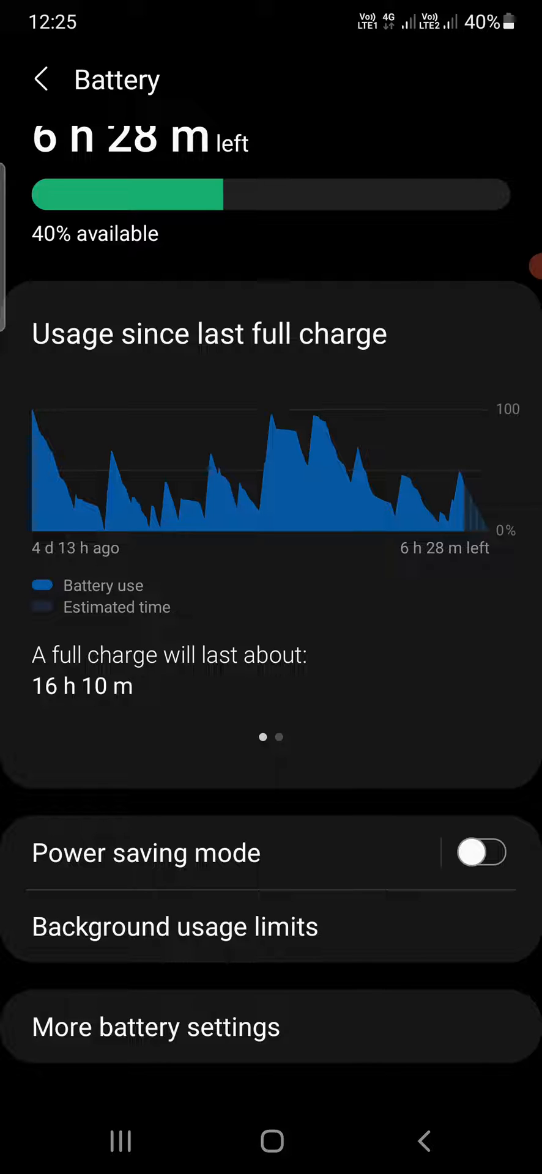
left_click(175, 925)
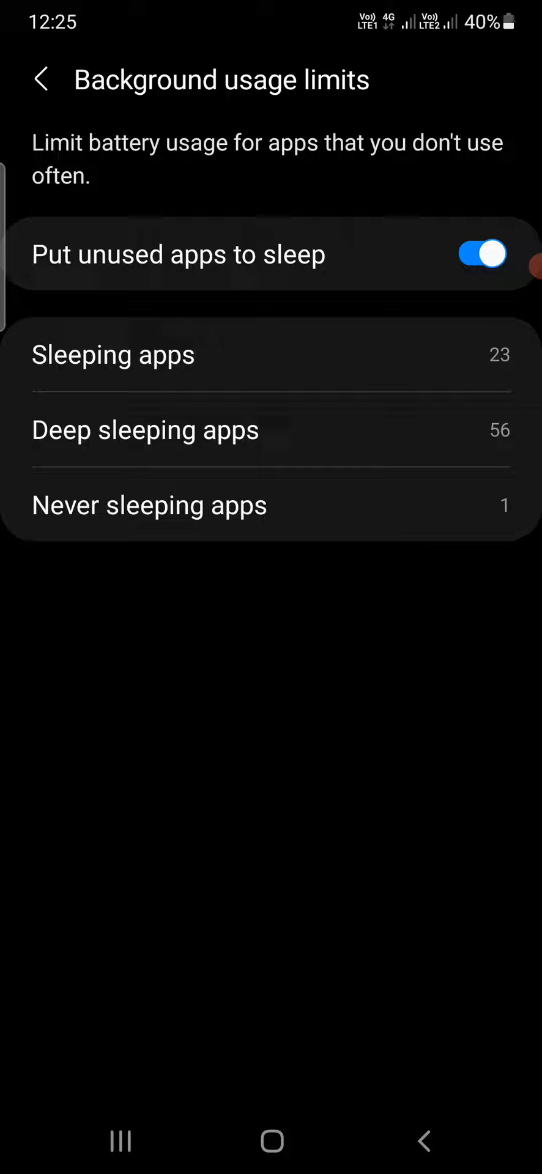
left_click(113, 354)
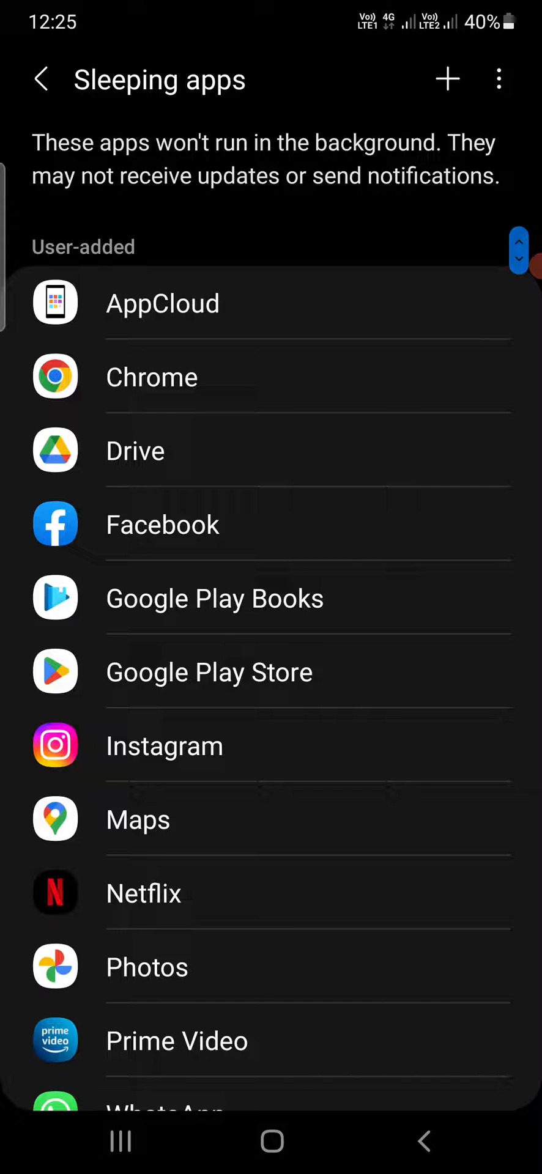
scroll("down", 3)
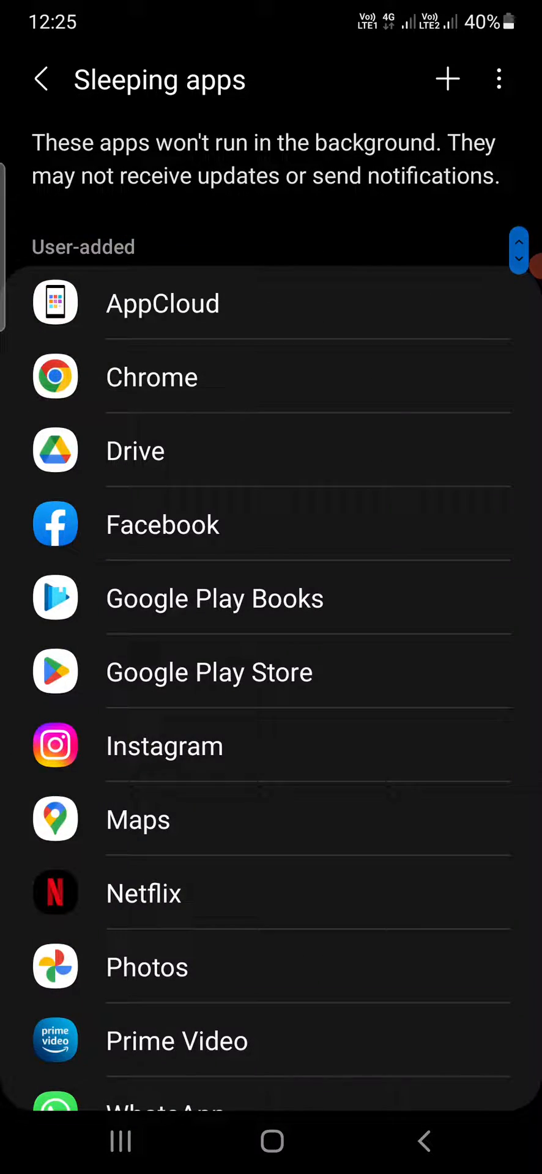
left_click(446, 79)
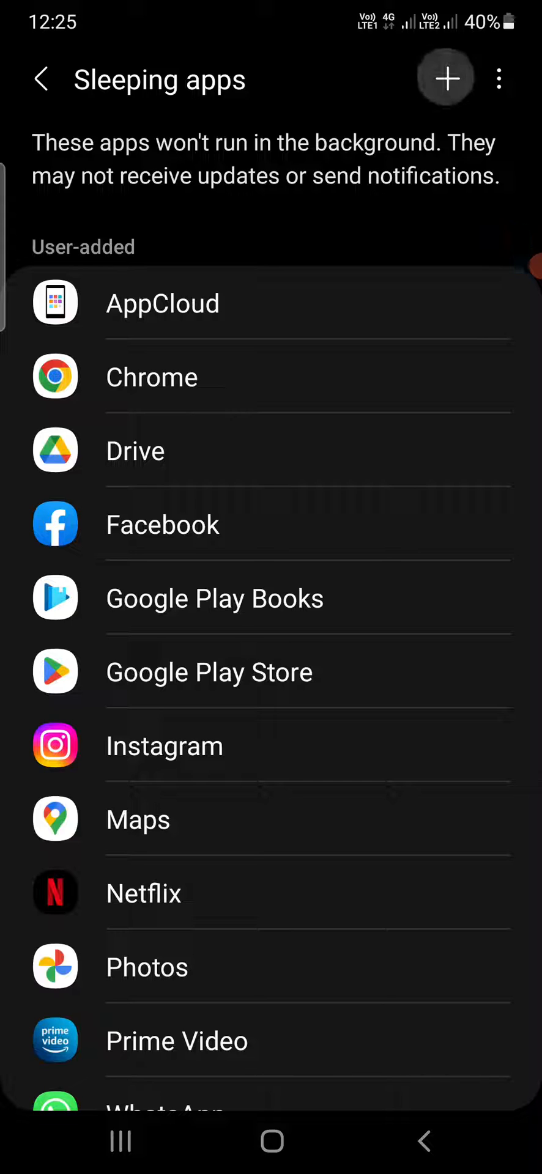
left_click(444, 78)
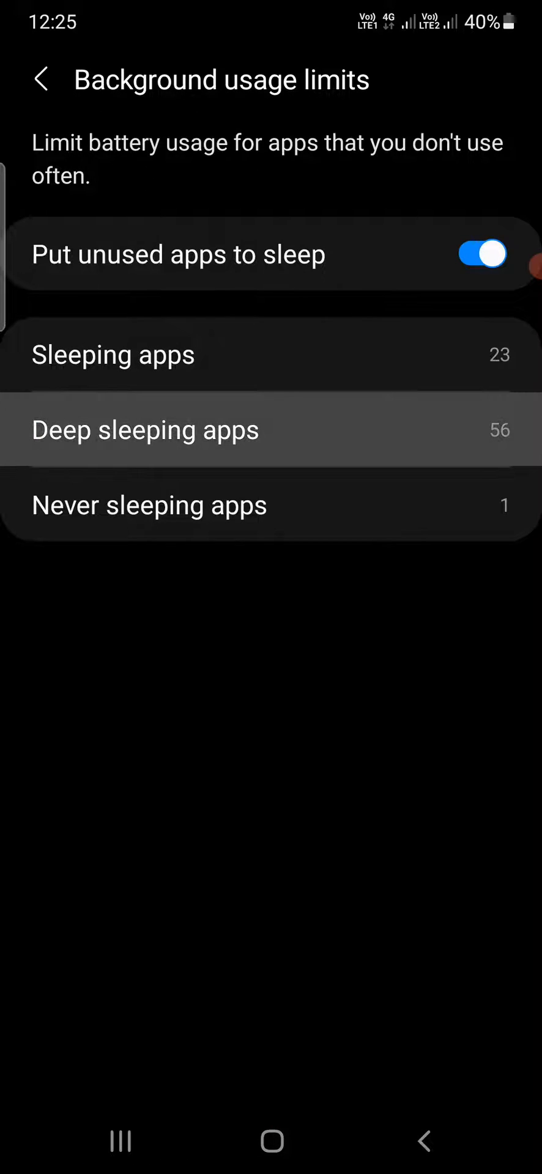
View the Deep sleeping apps list, cancel the add-apps picker, and go back to the Battery screen.
left_click(145, 429)
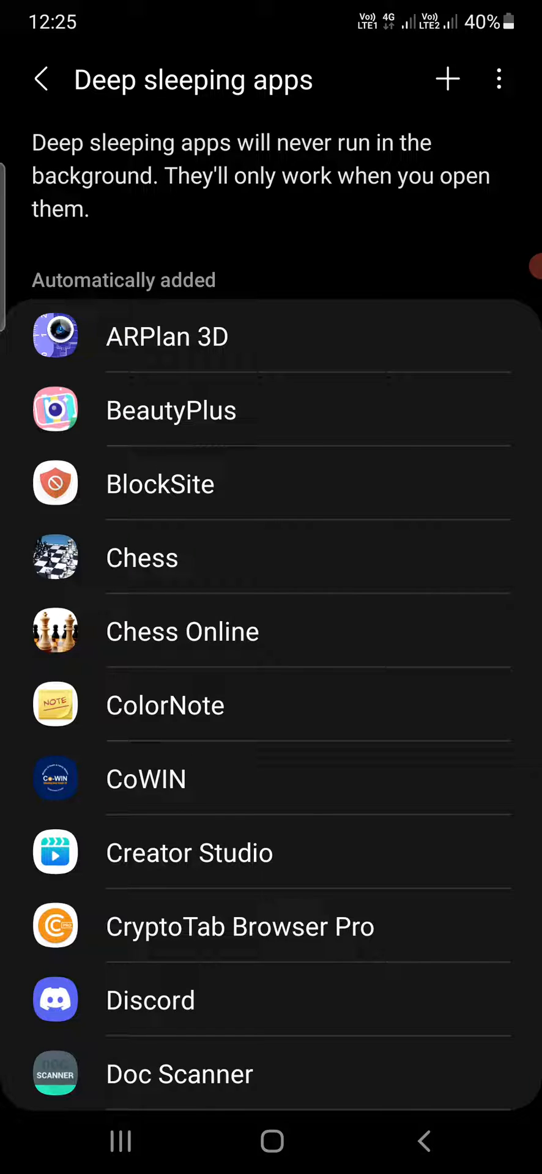
left_click(448, 78)
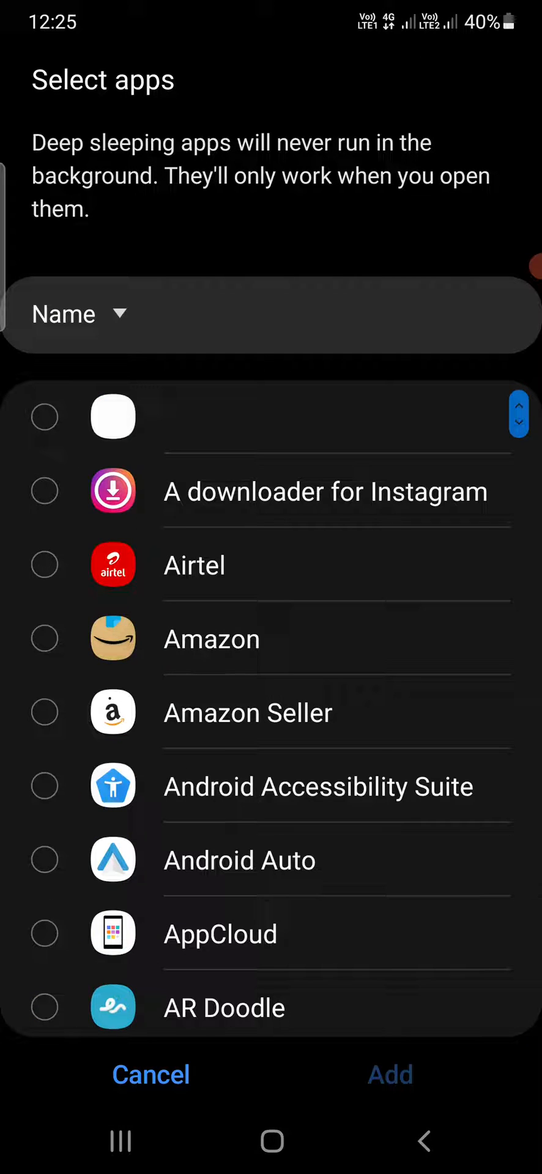
left_click(151, 1074)
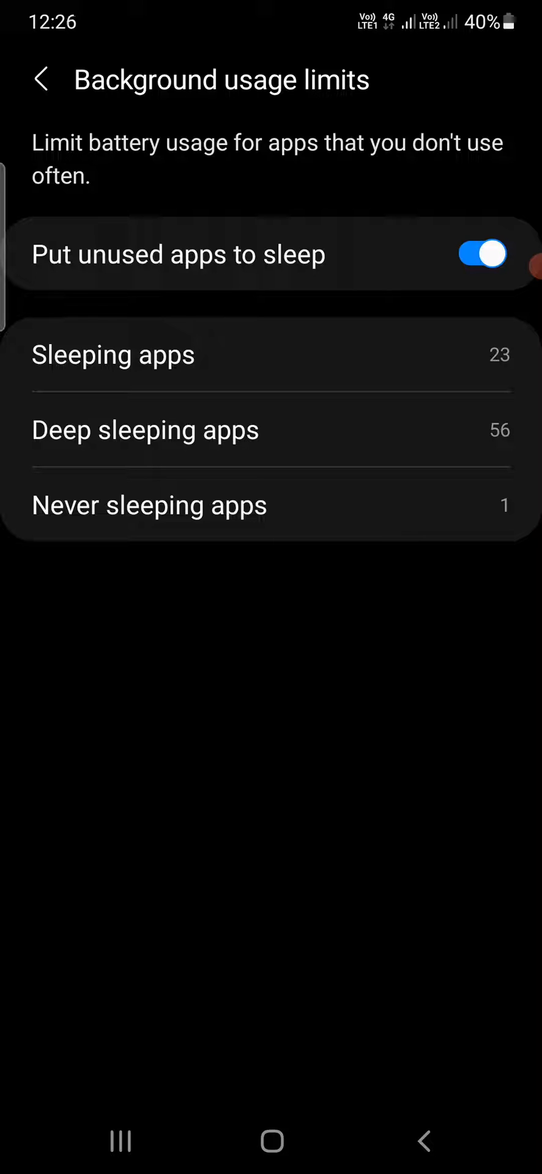
left_click(41, 80)
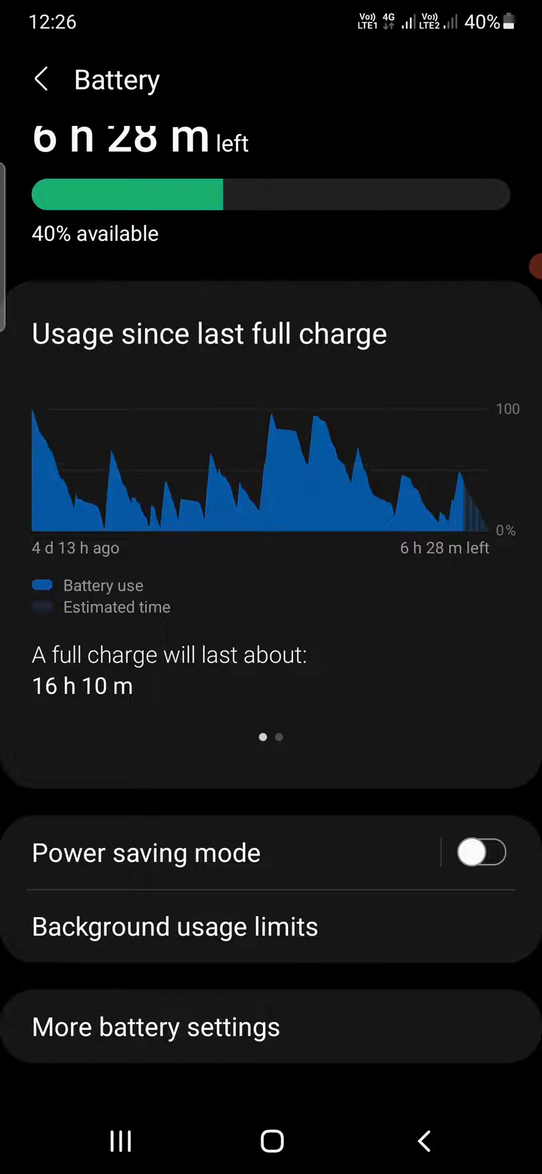